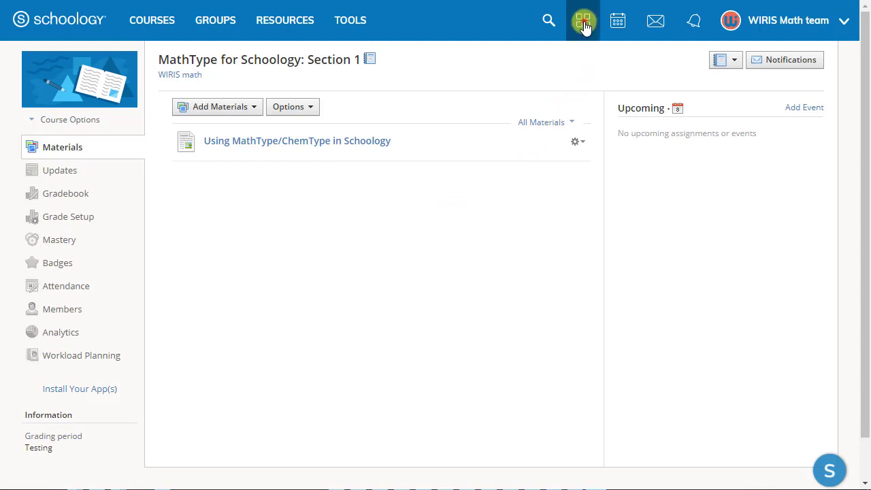
Go from the apps grid menu to the App Center listing installable apps
left_click(583, 19)
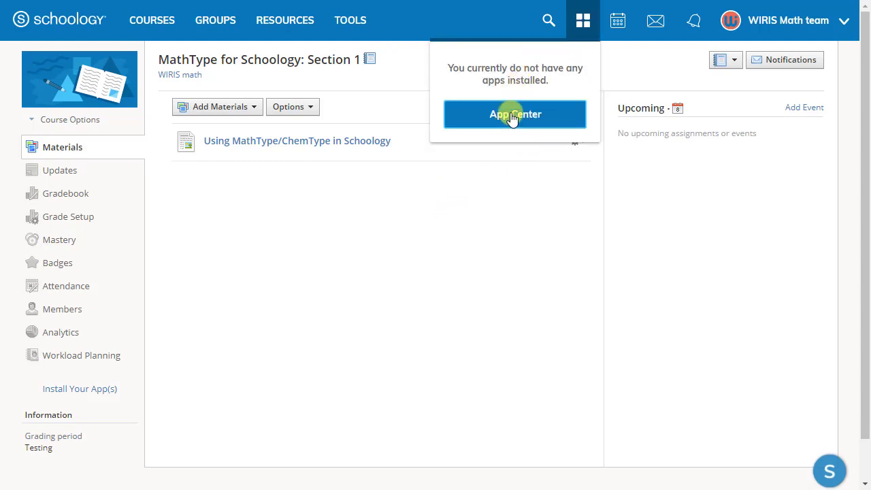
left_click(514, 114)
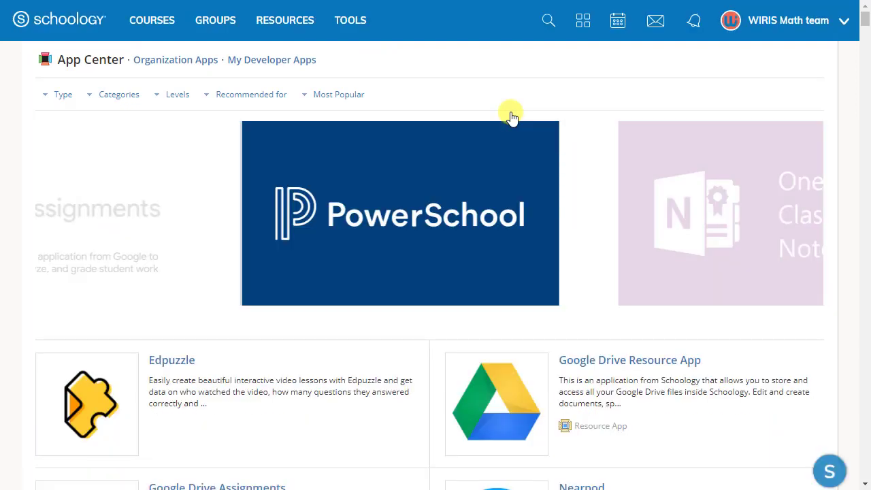
Filter the App Center listings and bring up MathType's details page by WIRIS math
left_click(118, 94)
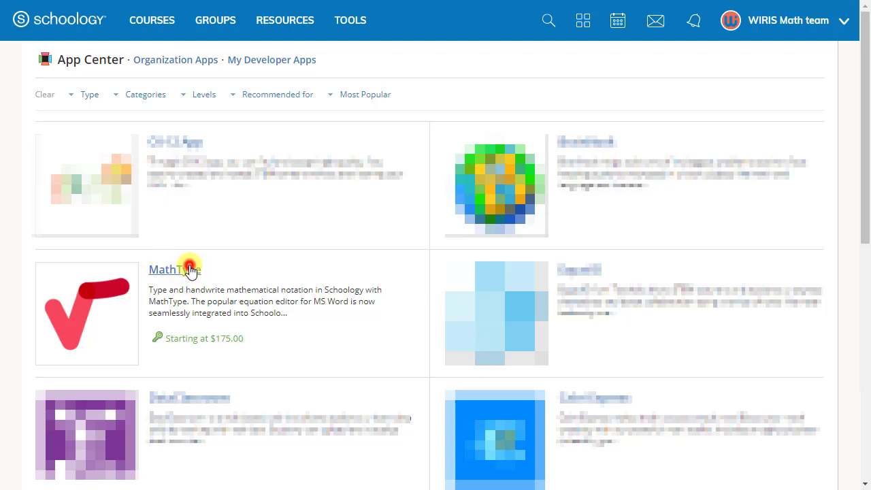
left_click(173, 270)
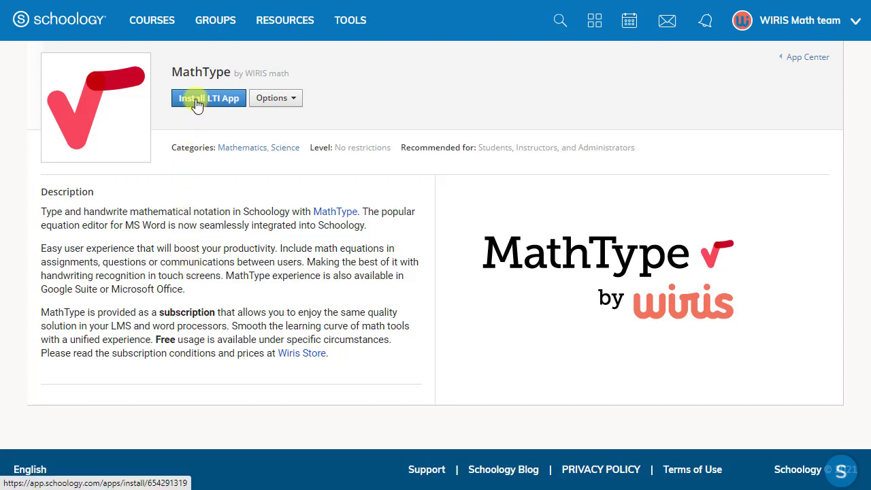
Install MathType as an LTI app, agree to third-party data sharing, and add it to the organization
left_click(208, 97)
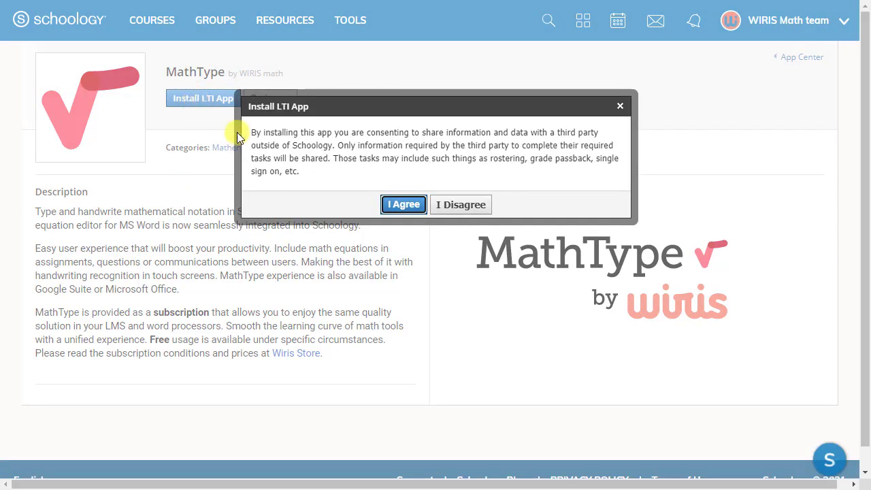
left_click(403, 205)
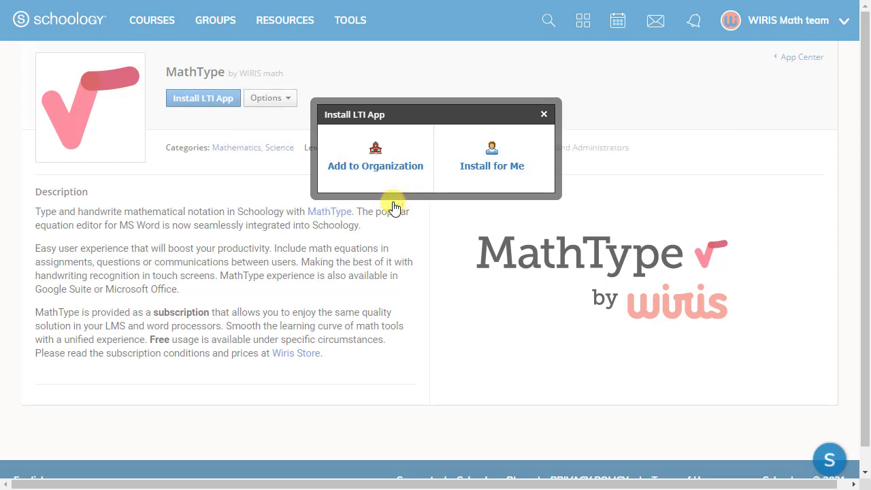
mouse_move(376, 156)
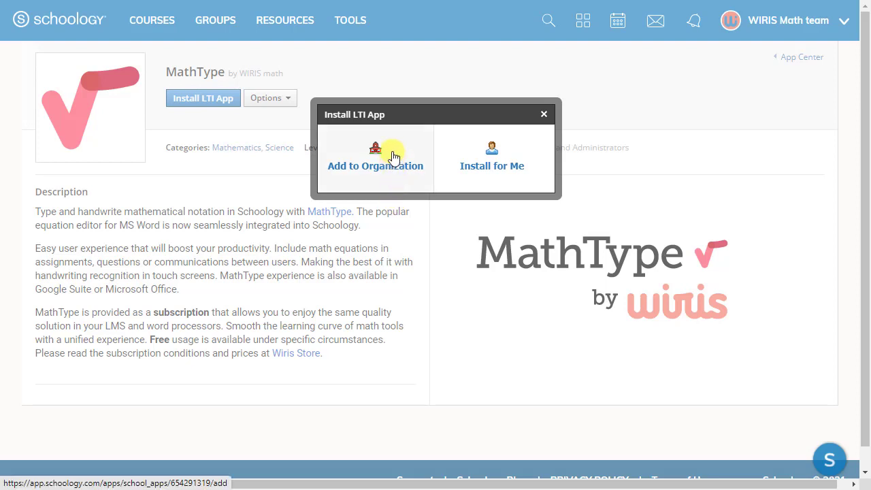
left_click(376, 156)
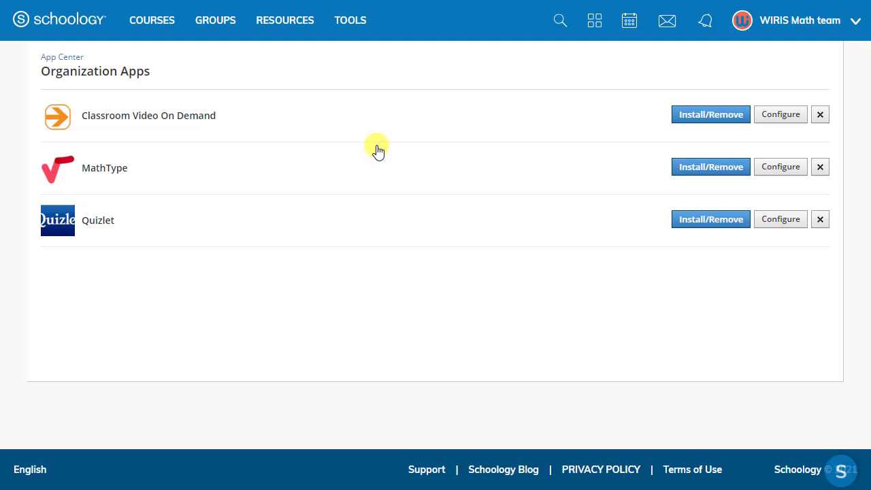
mouse_move(781, 167)
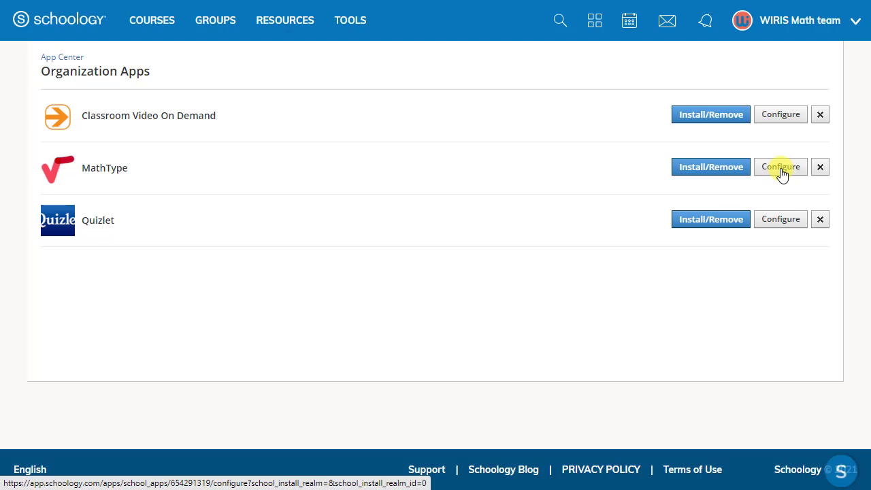
Enter MathType's shared secret with the schoology consumer key, save, and return to School Apps
left_click(780, 167)
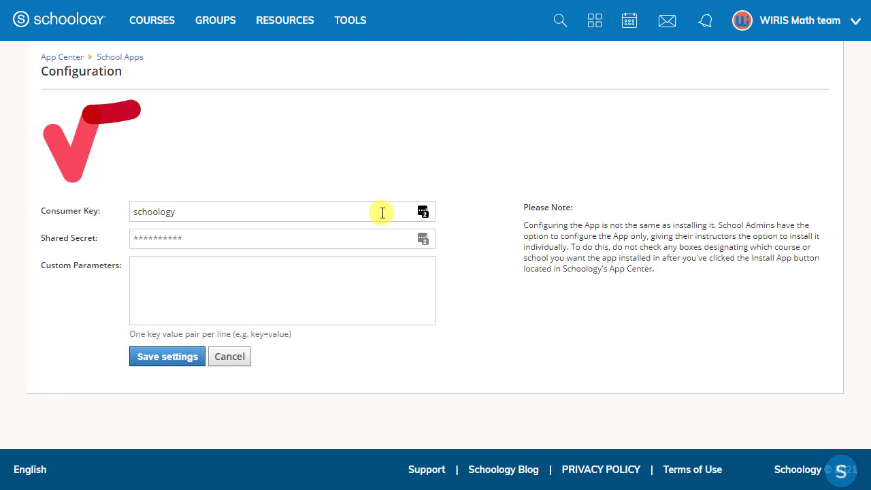
mouse_move(65, 340)
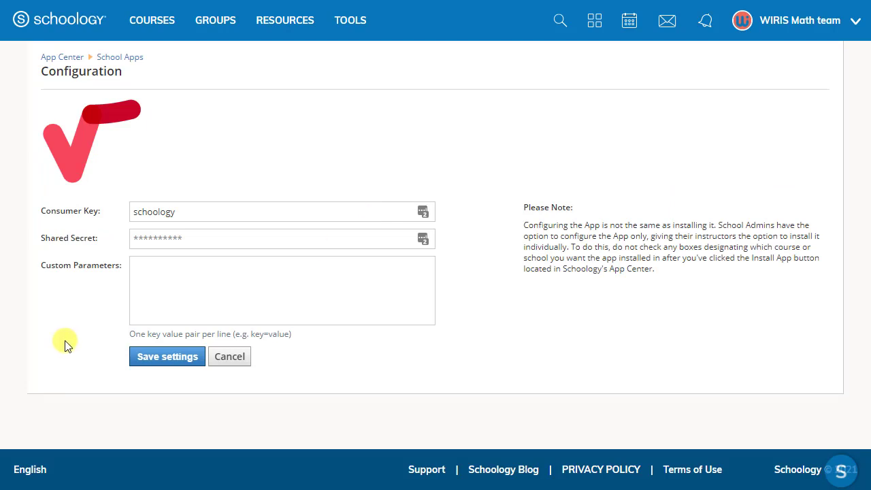
mouse_move(191, 238)
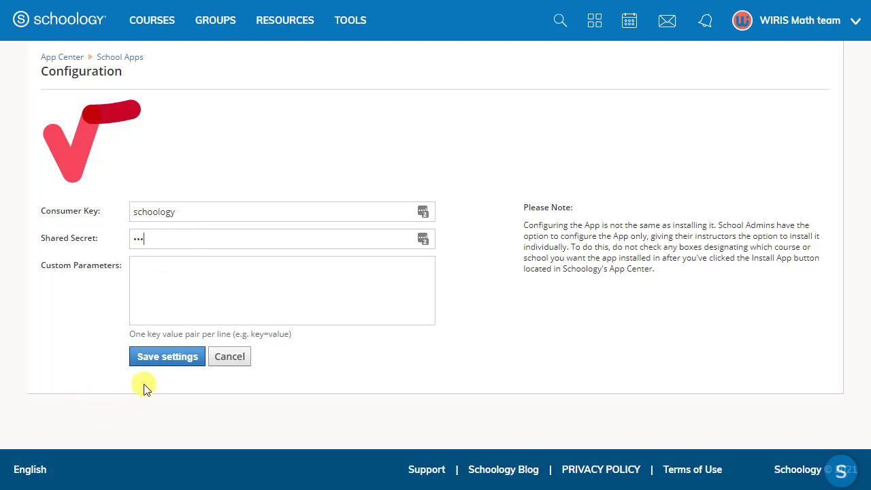
left_click(167, 356)
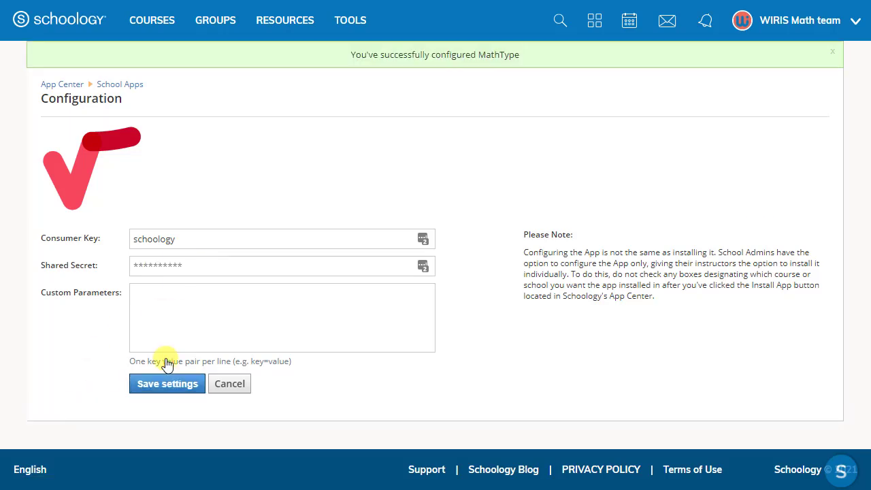
mouse_move(160, 169)
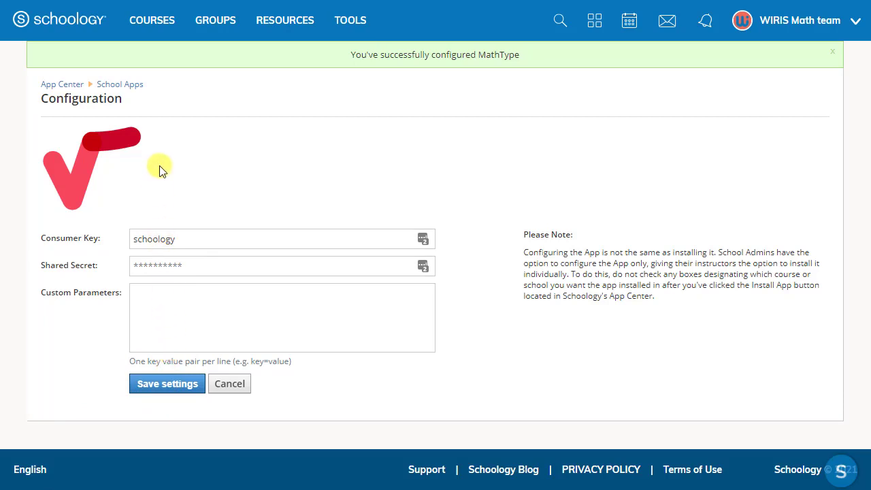
left_click(120, 84)
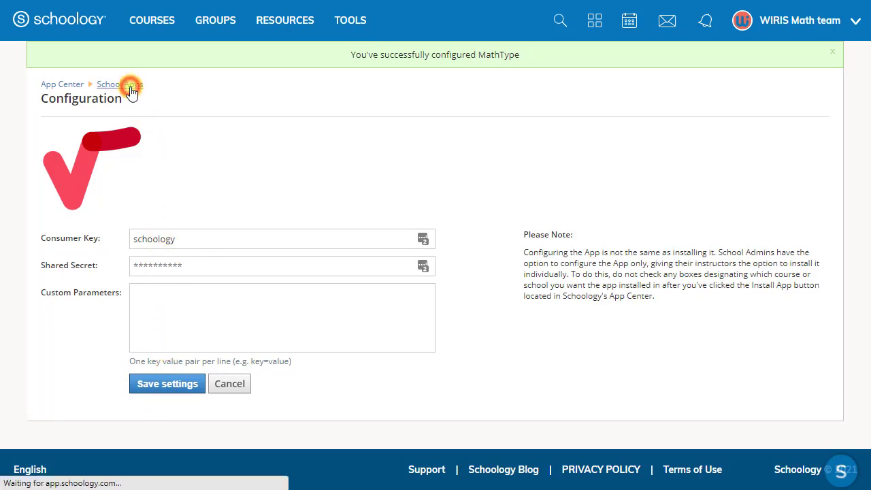
Install MathType for All Courses via Install/Remove and bring up the Courses list
left_click(107, 84)
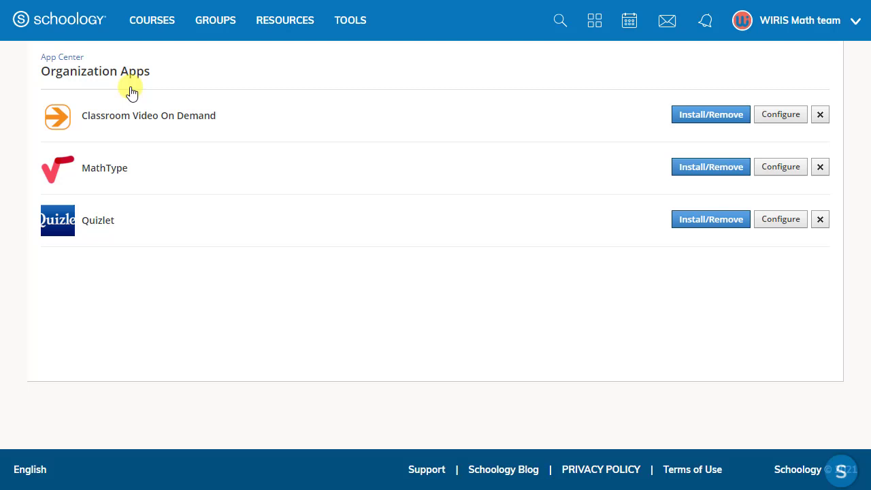
mouse_move(711, 166)
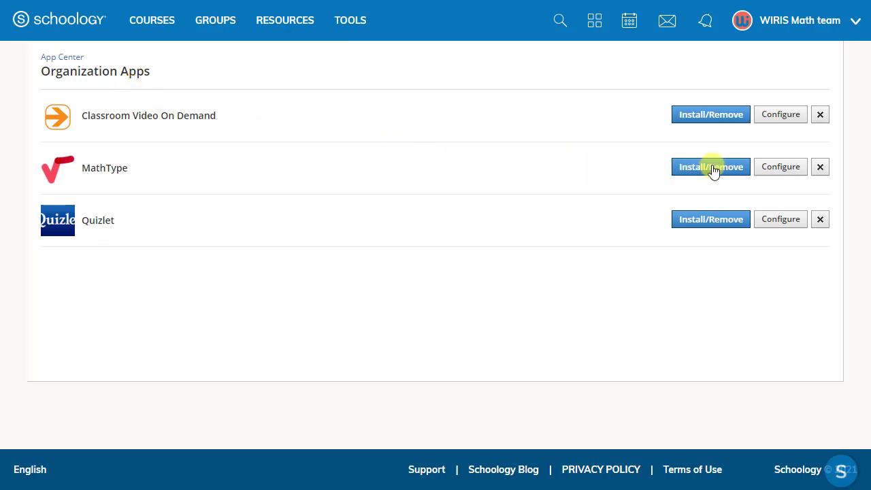
left_click(710, 167)
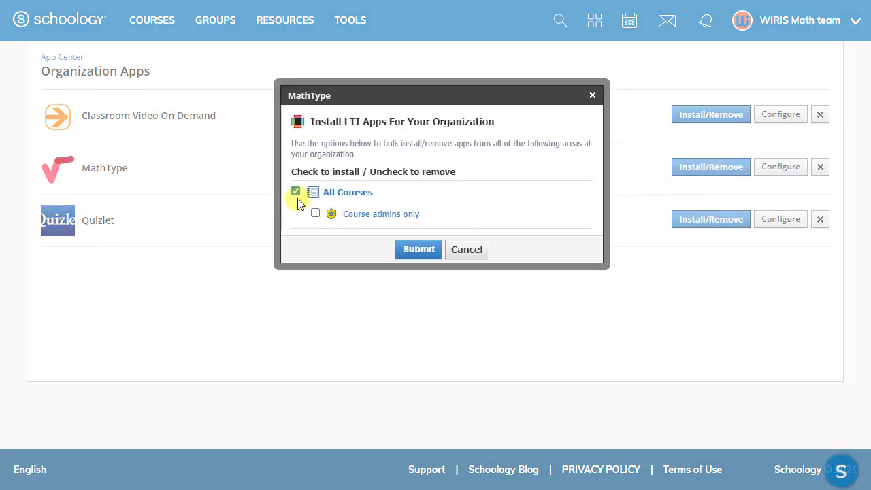
left_click(418, 249)
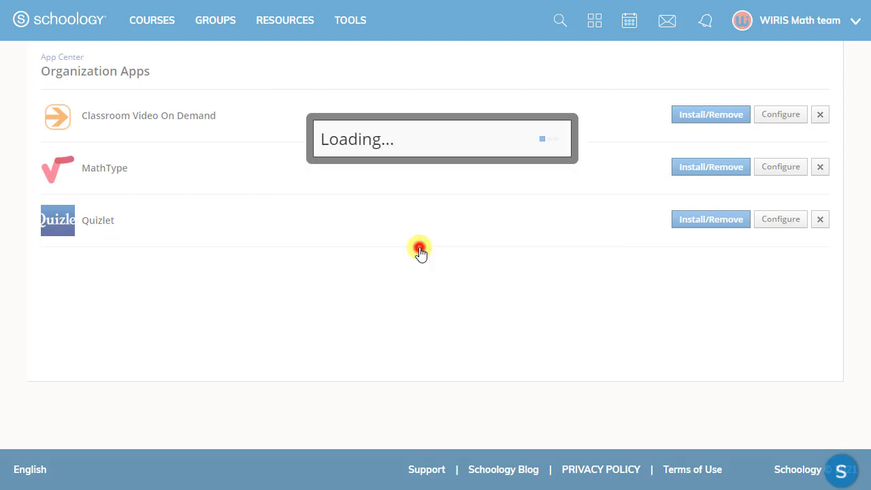
left_click(710, 167)
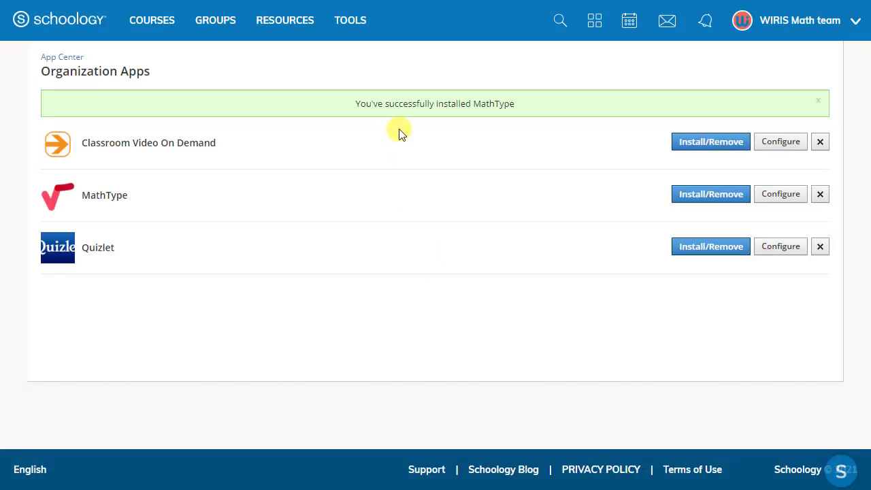
left_click(152, 19)
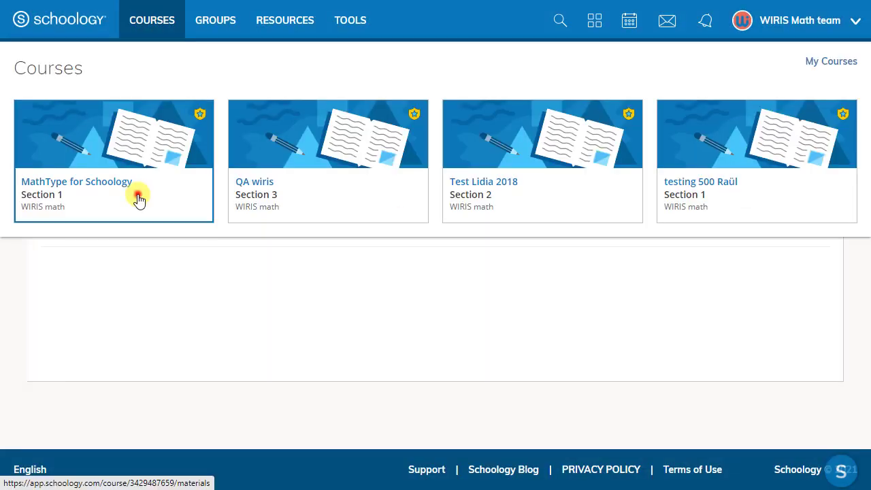
Start a new assignment in the MathType for Schoology course to check Insert Content offers MathType
left_click(76, 181)
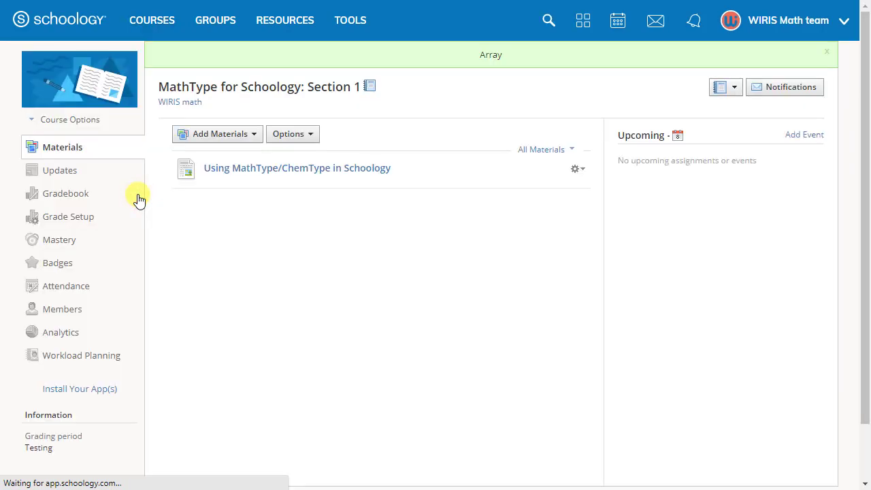
left_click(553, 97)
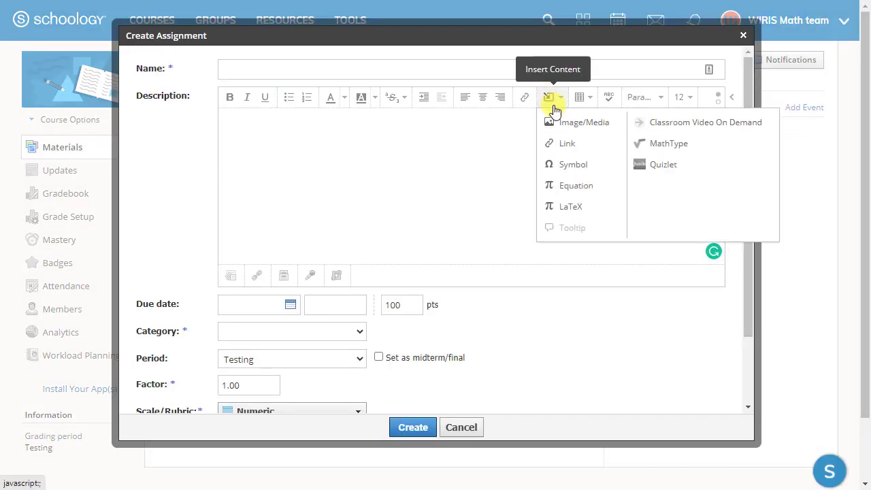
mouse_move(669, 144)
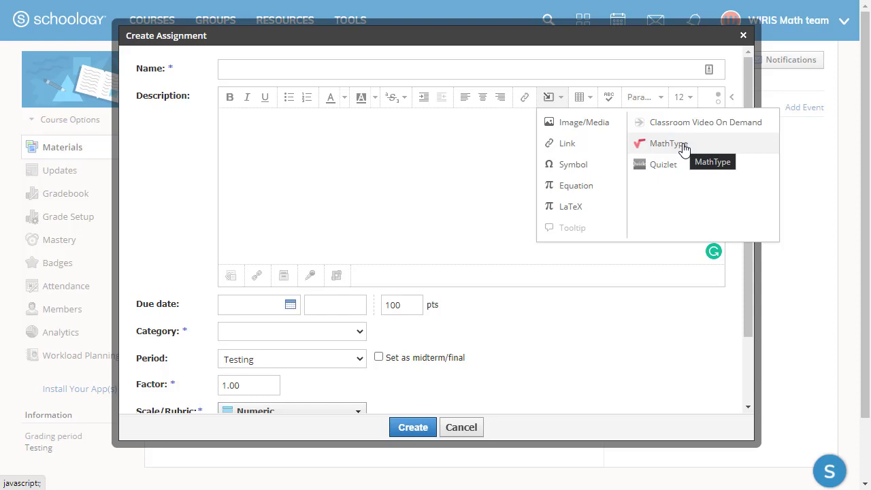